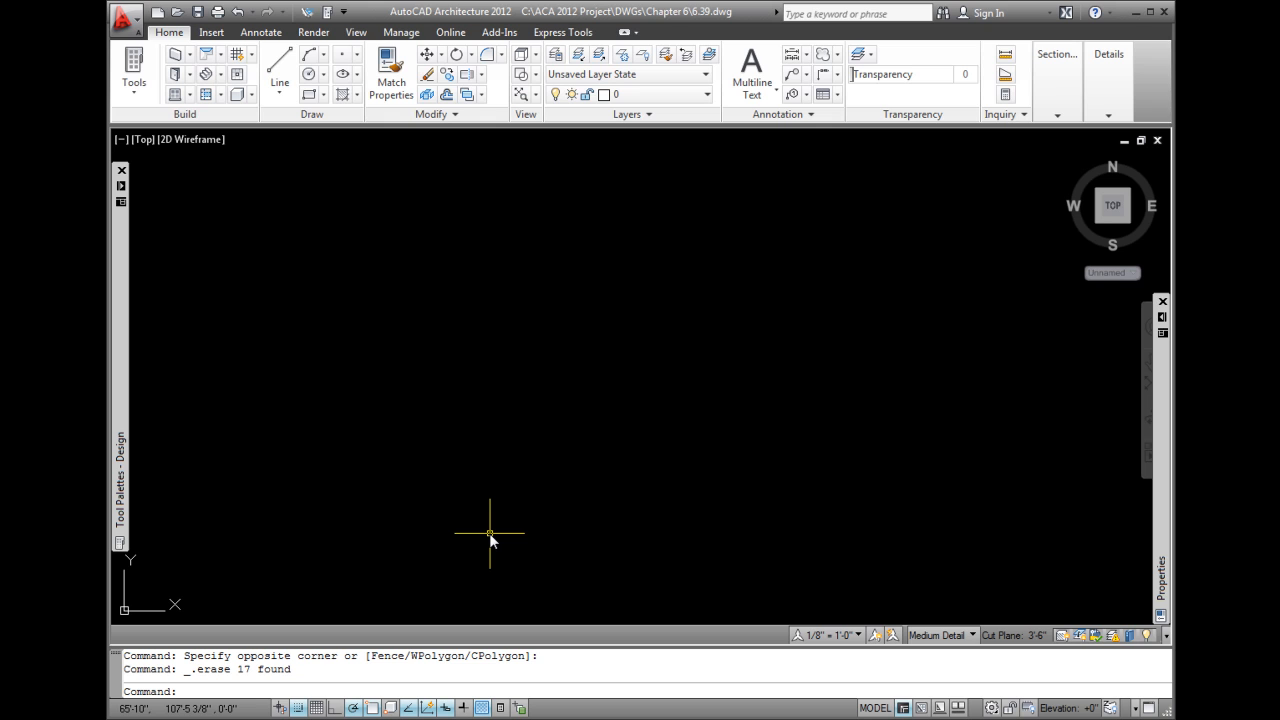
pyautogui.moveTo(290, 155)
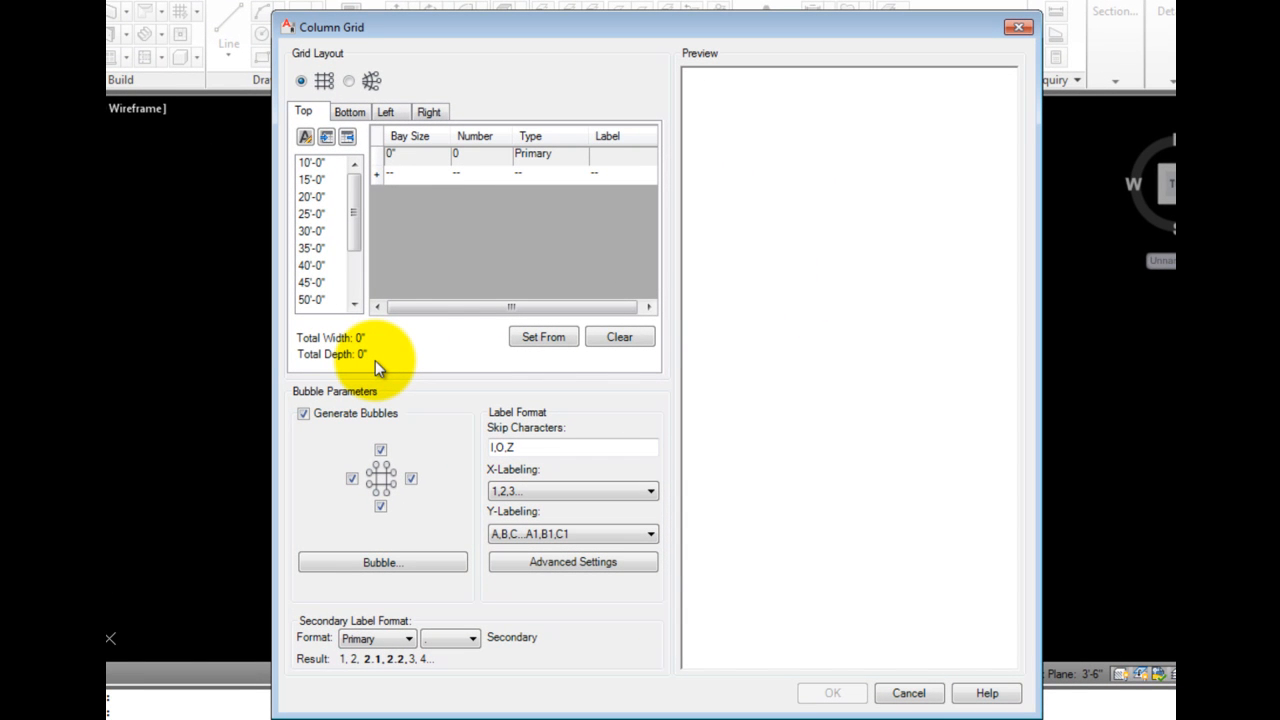
pyautogui.click(300, 80)
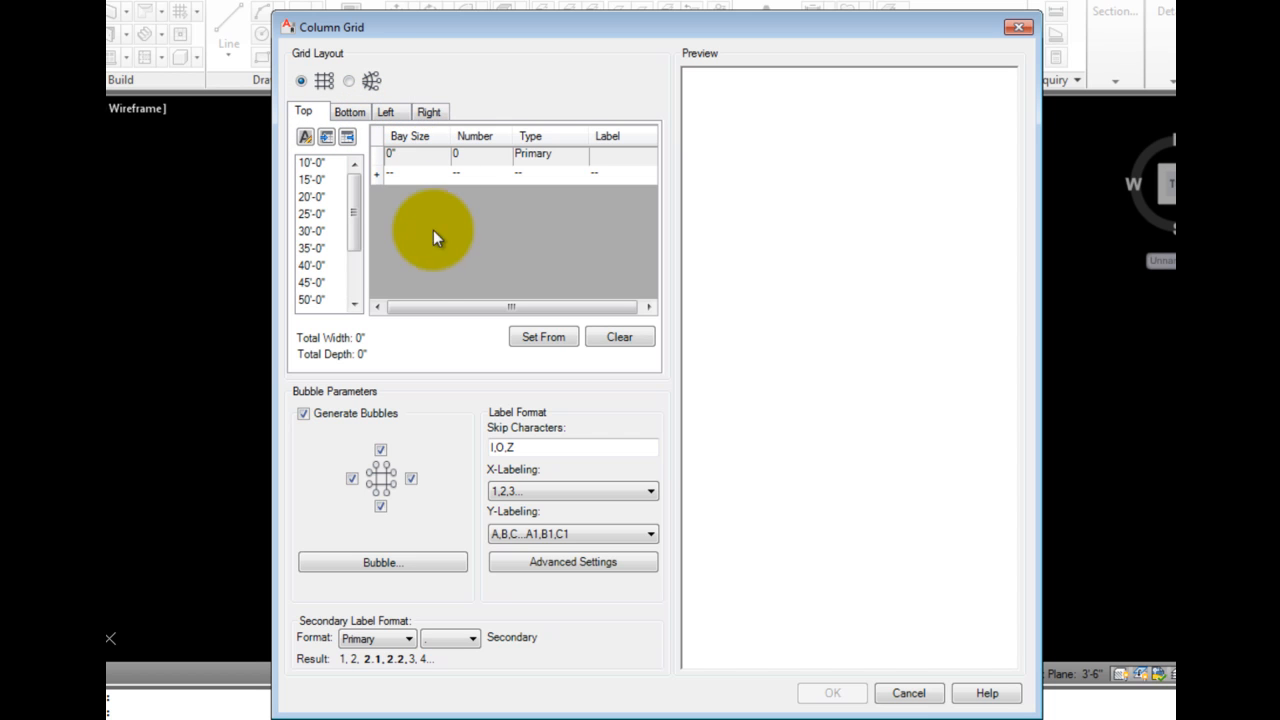
pyautogui.moveTo(422, 251)
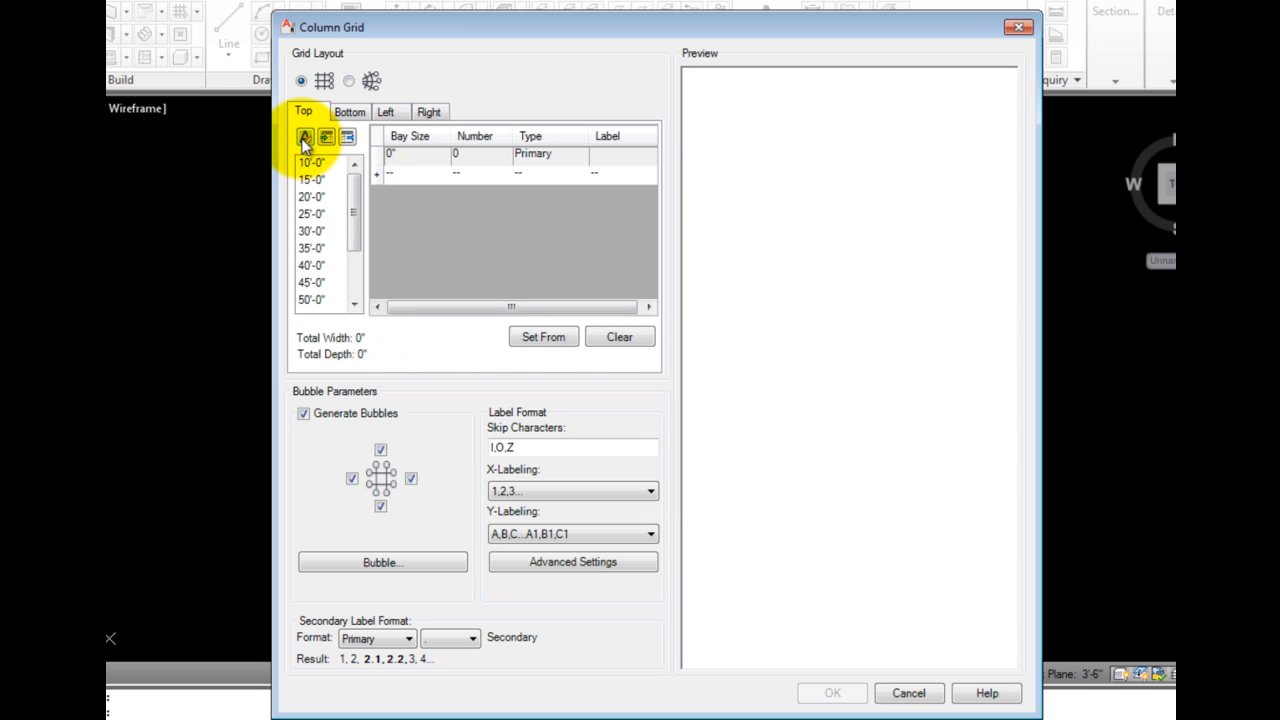
pyautogui.moveTo(306, 143)
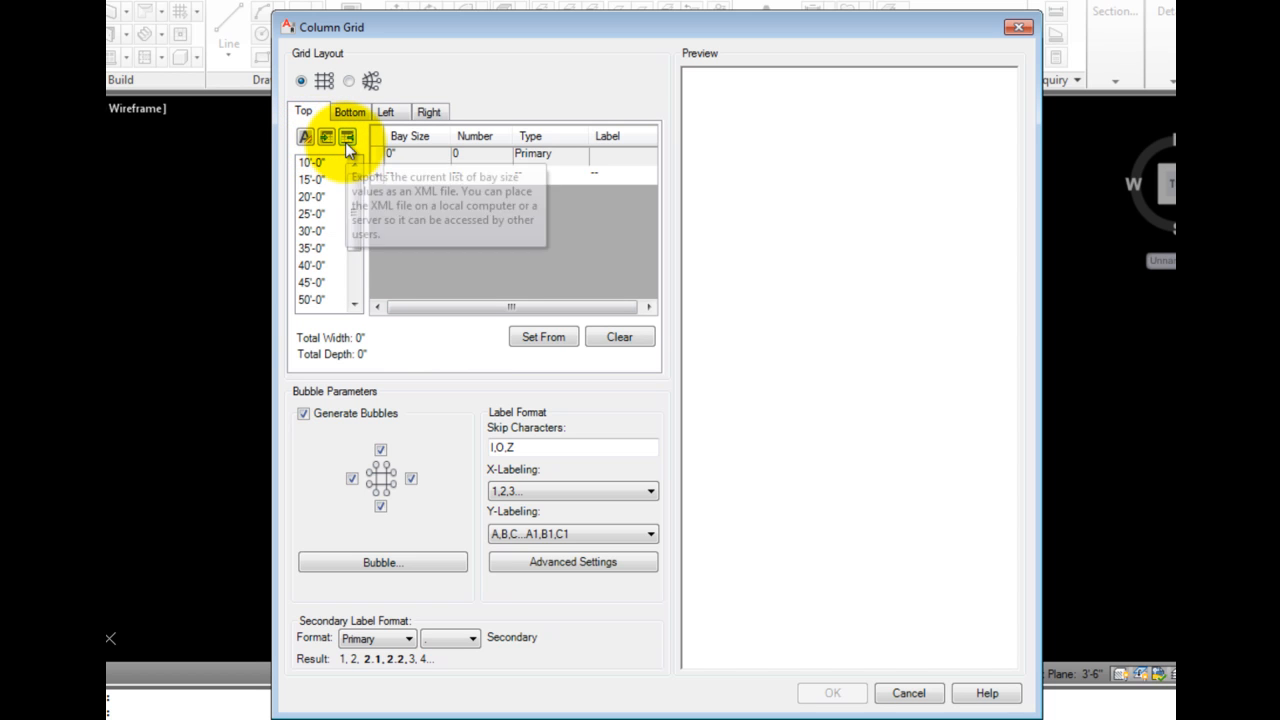
pyautogui.moveTo(347, 140)
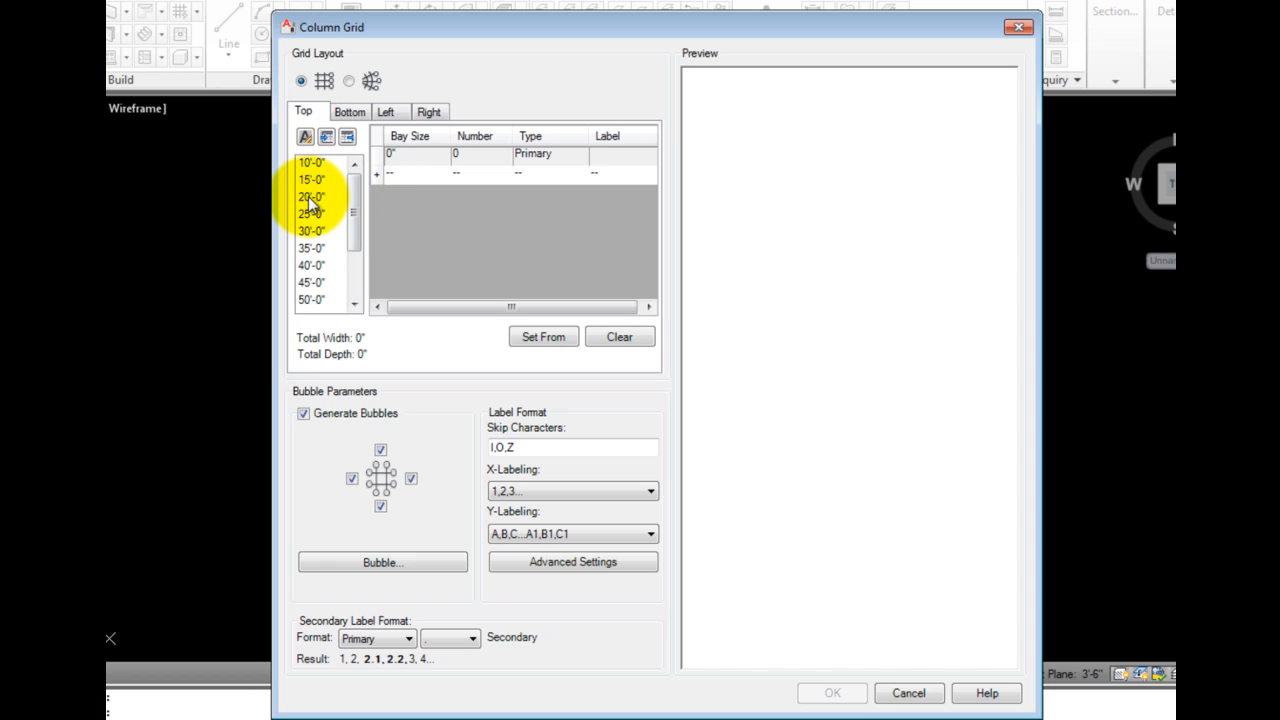
# Set four 20'-0" bays on the top and 30'-0" and 20'-0" bays on the bottom.
pyautogui.doubleClick(313, 196)
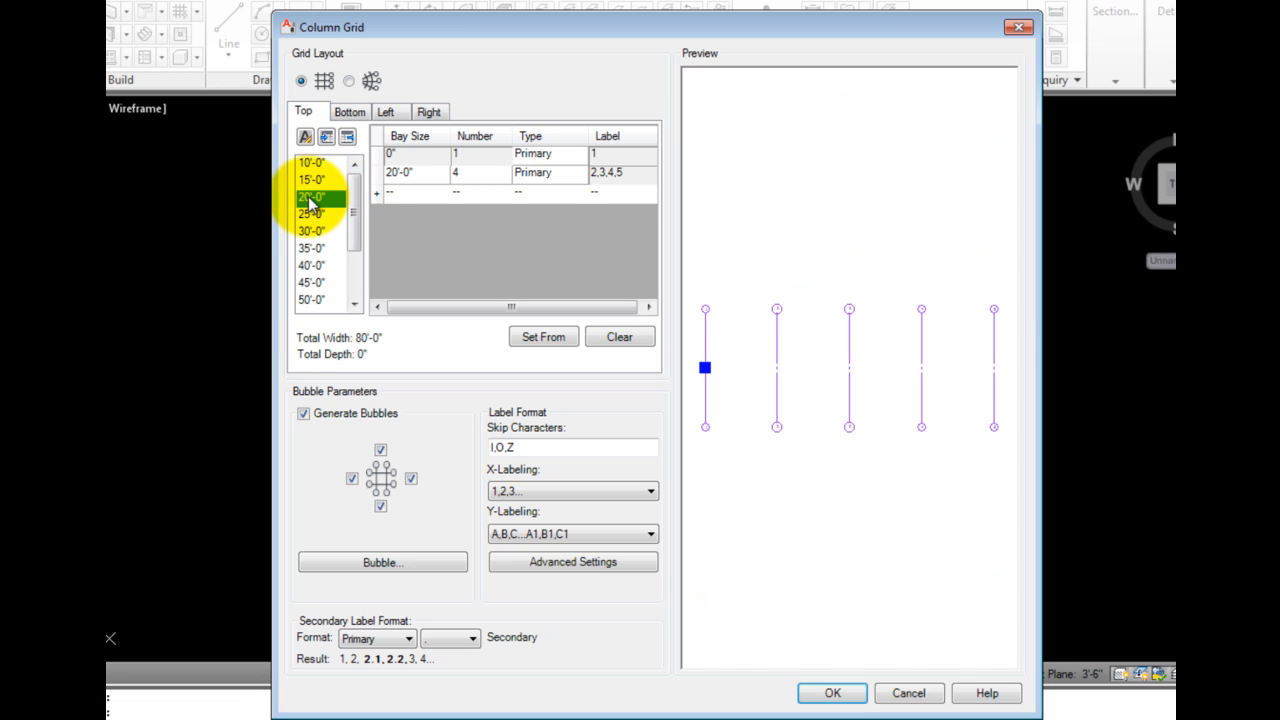
pyautogui.click(349, 111)
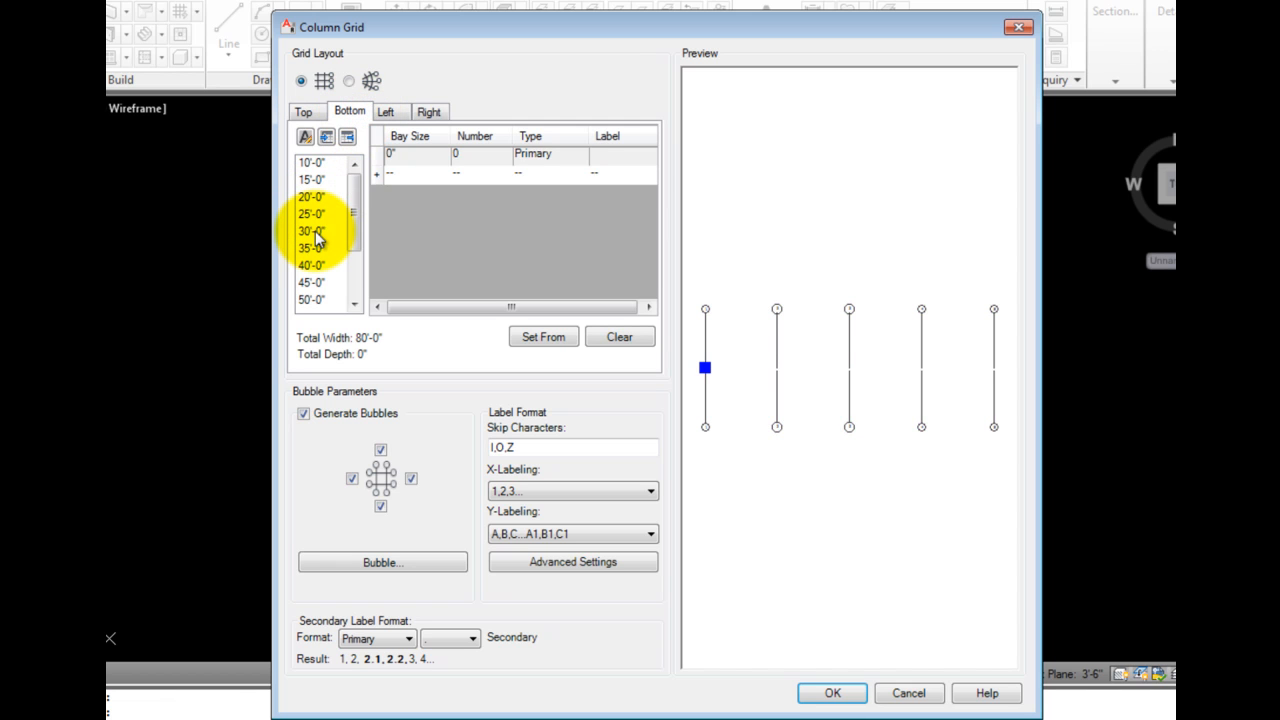
pyautogui.click(312, 231)
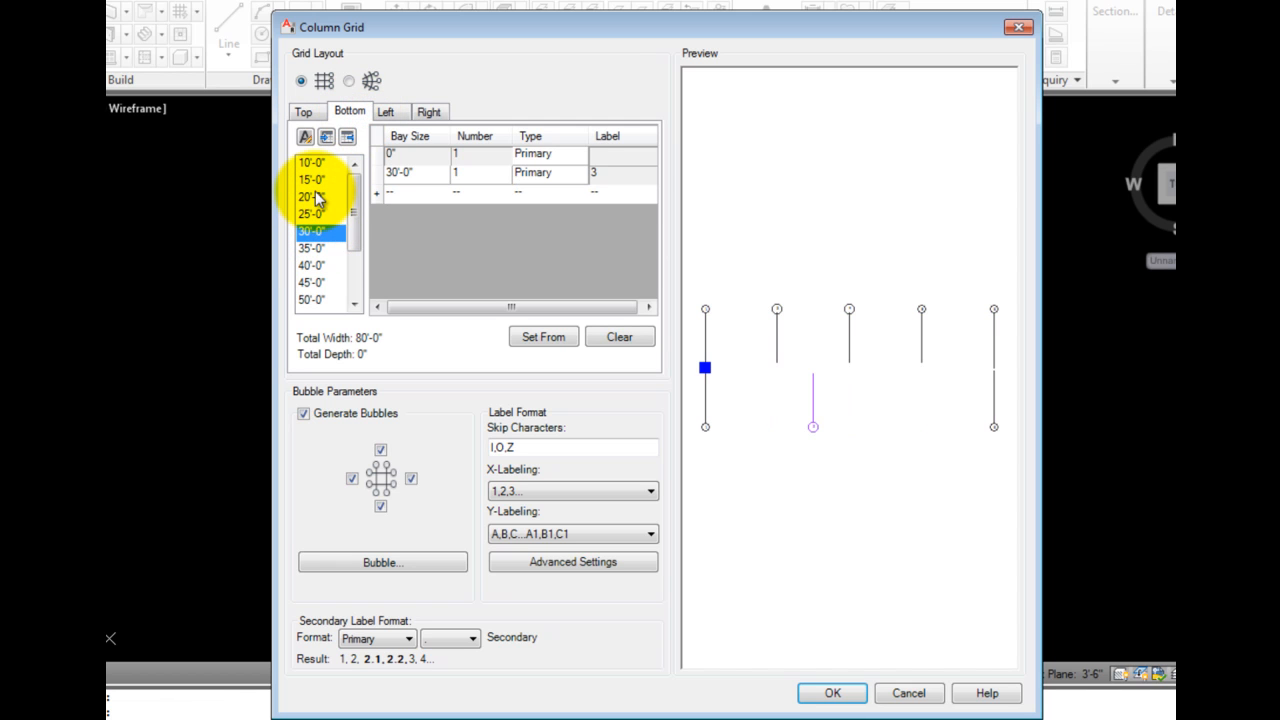
pyautogui.click(311, 196)
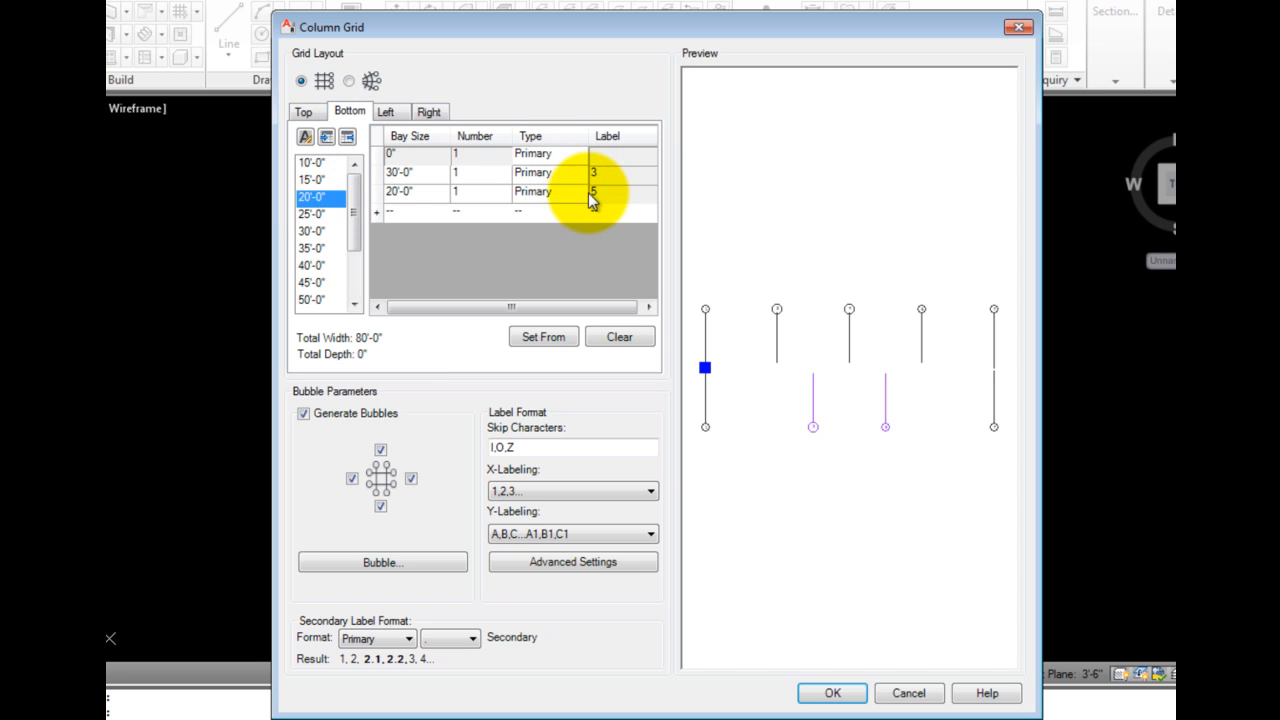
pyautogui.click(583, 191)
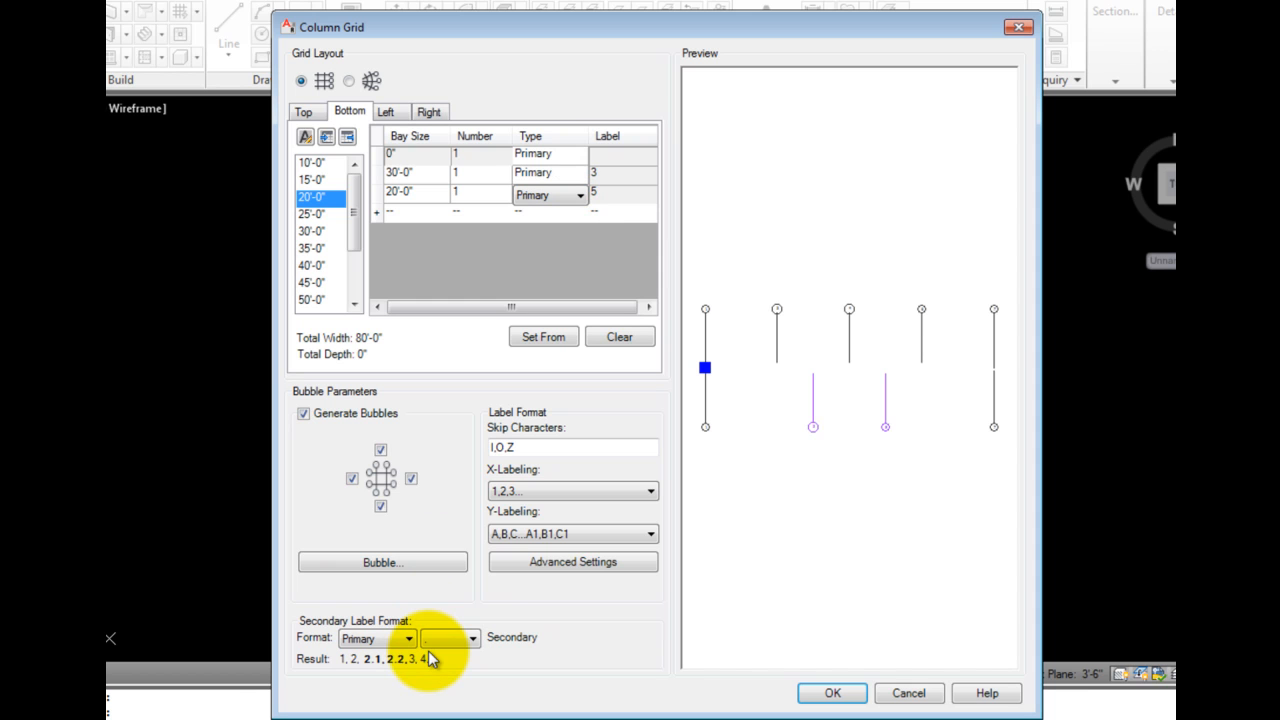
pyautogui.click(391, 111)
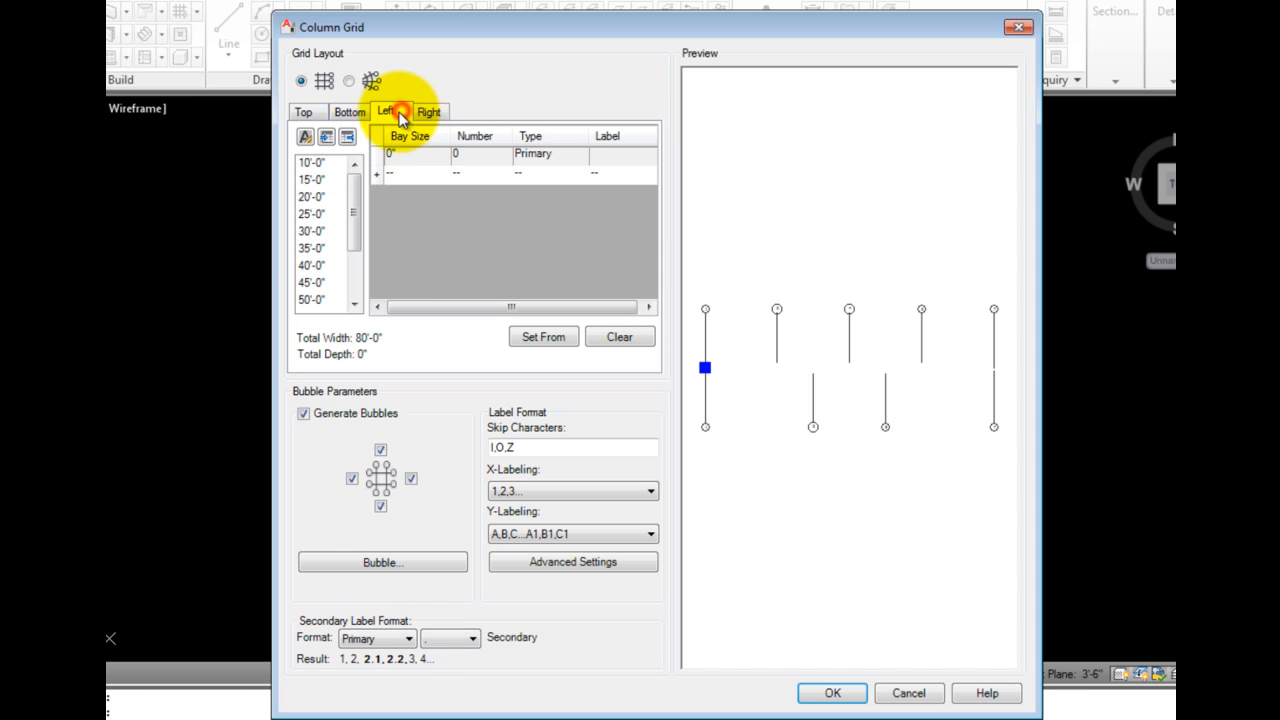
# Add 30 ft left bays with one at 8'-0", and right bays including 28 ft.
pyautogui.click(310, 231)
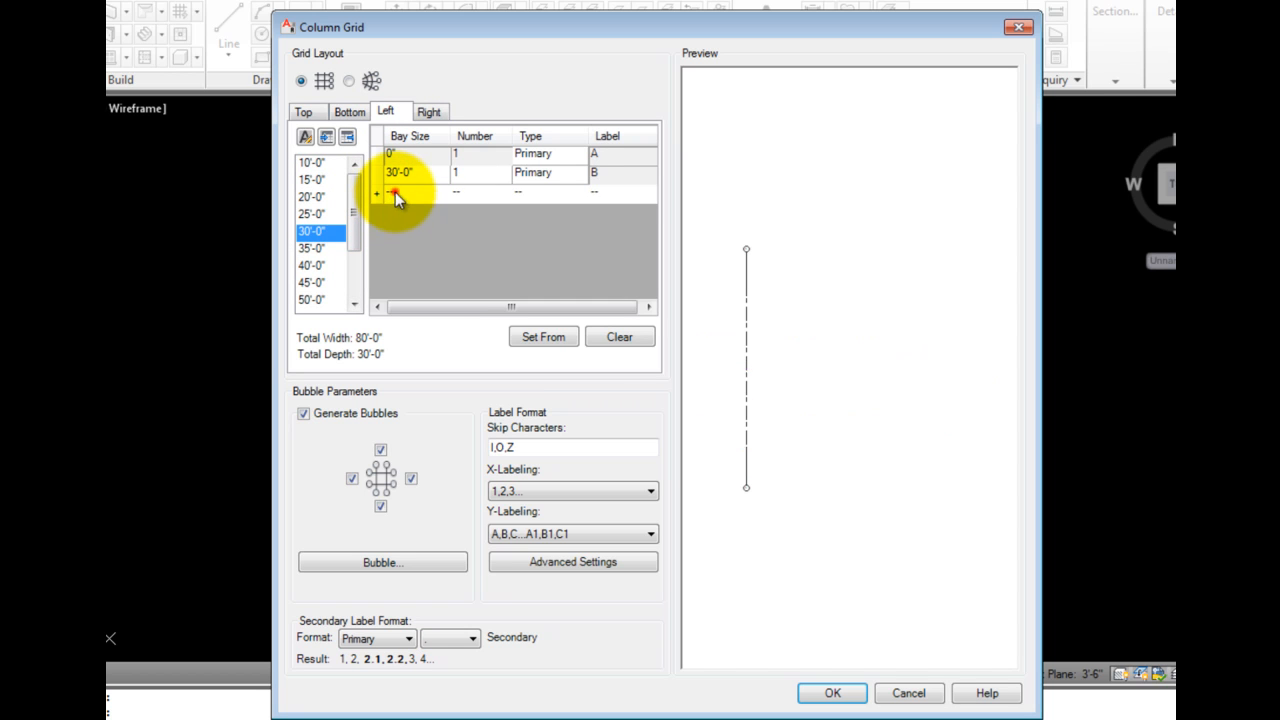
pyautogui.click(395, 192)
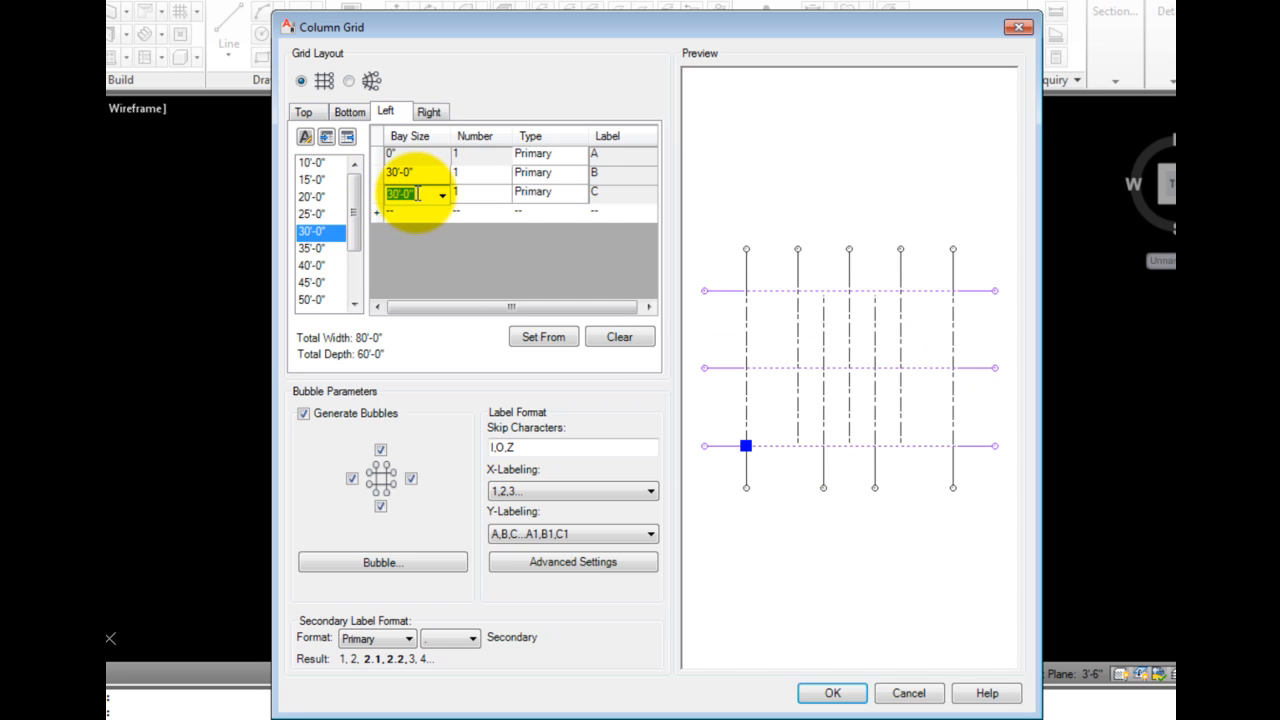
pyautogui.write('8\'-0"')
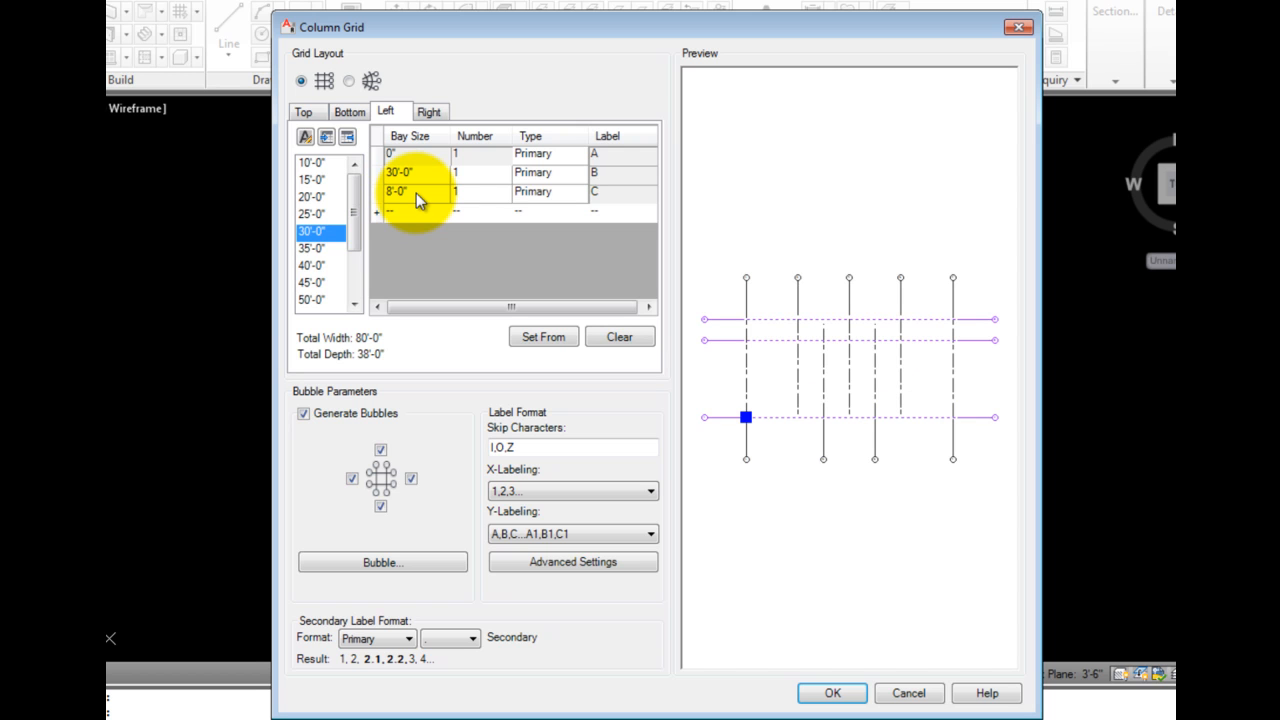
pyautogui.click(427, 111)
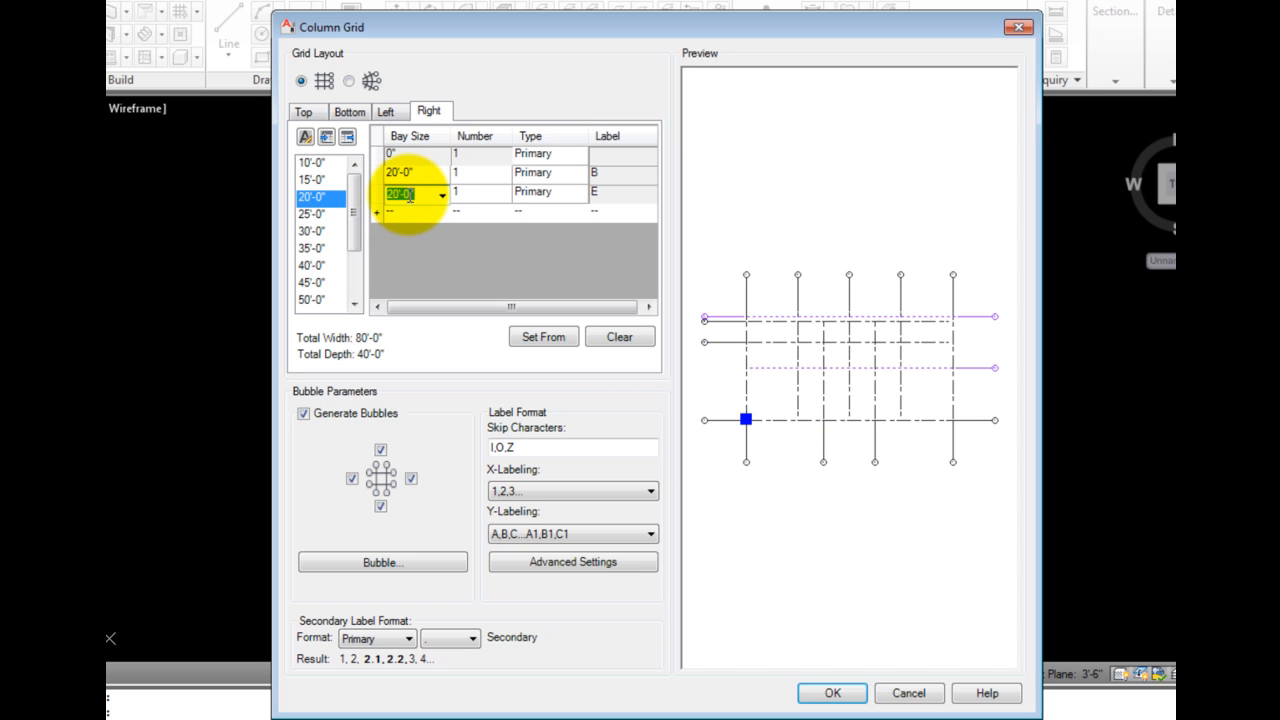
pyautogui.write('28')
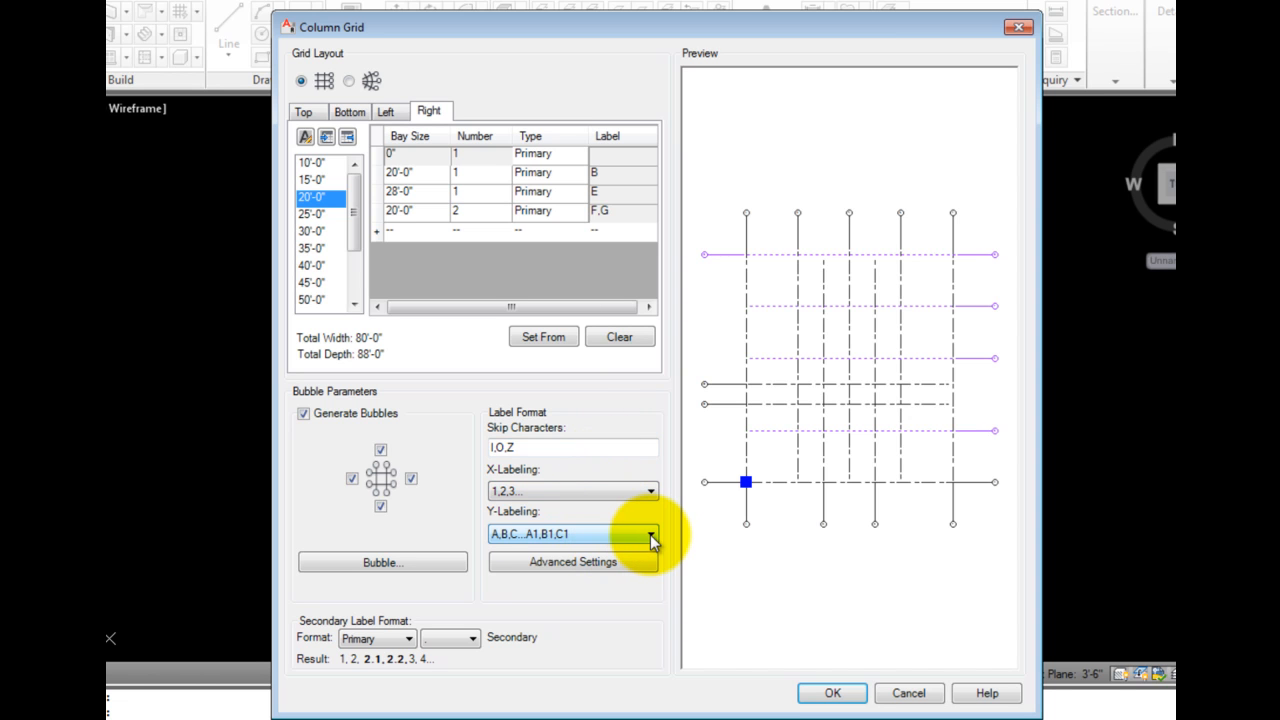
# Set Y-Labeling to Custom with letters running top to bottom.
pyautogui.click(648, 534)
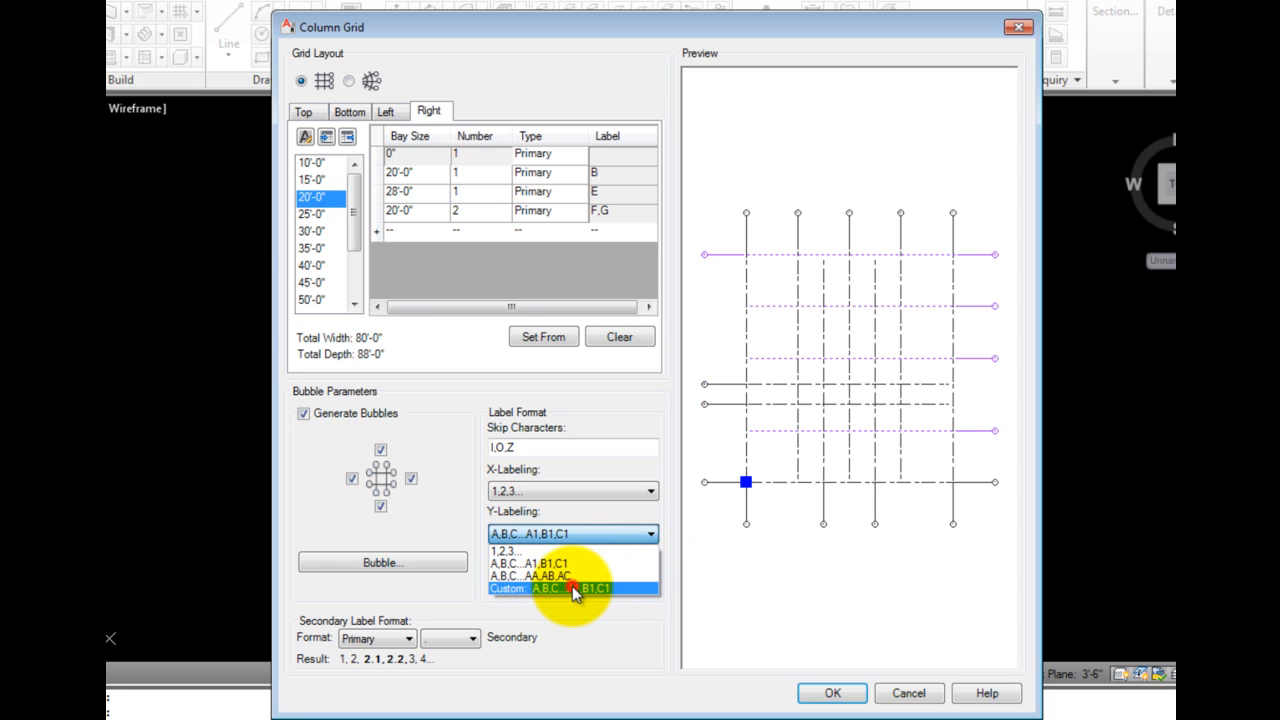
pyautogui.click(573, 585)
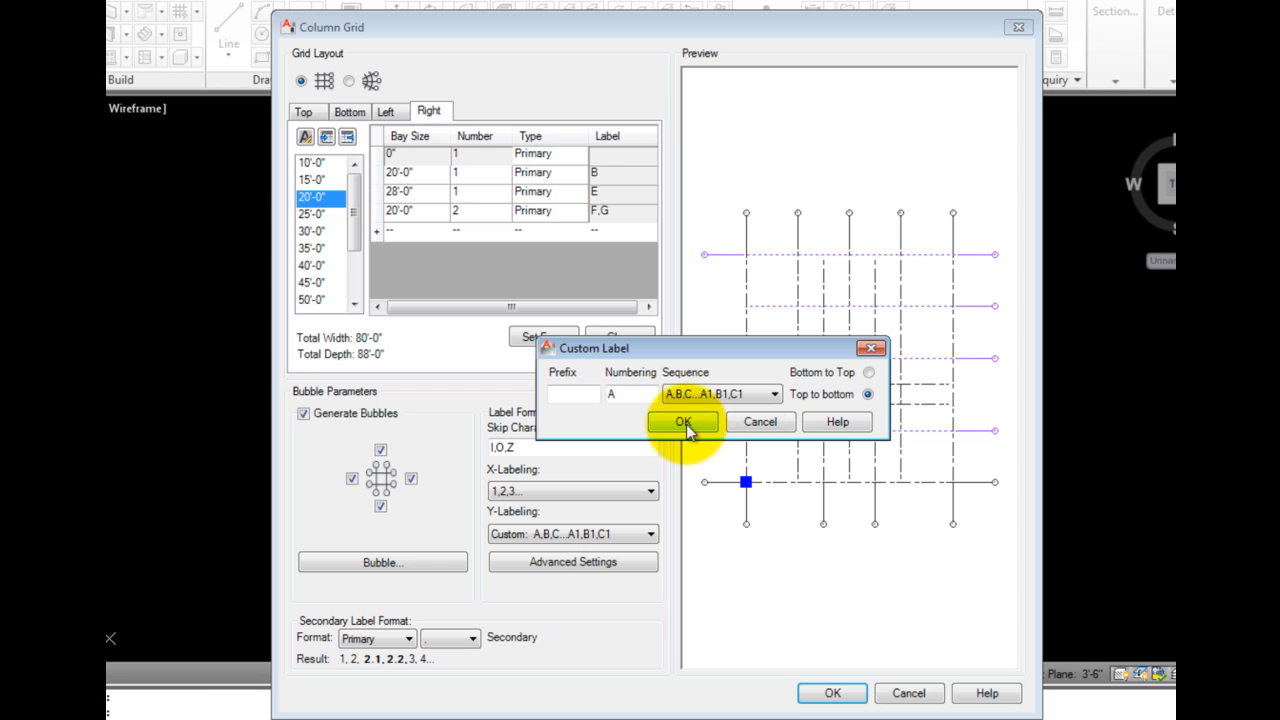
pyautogui.click(683, 422)
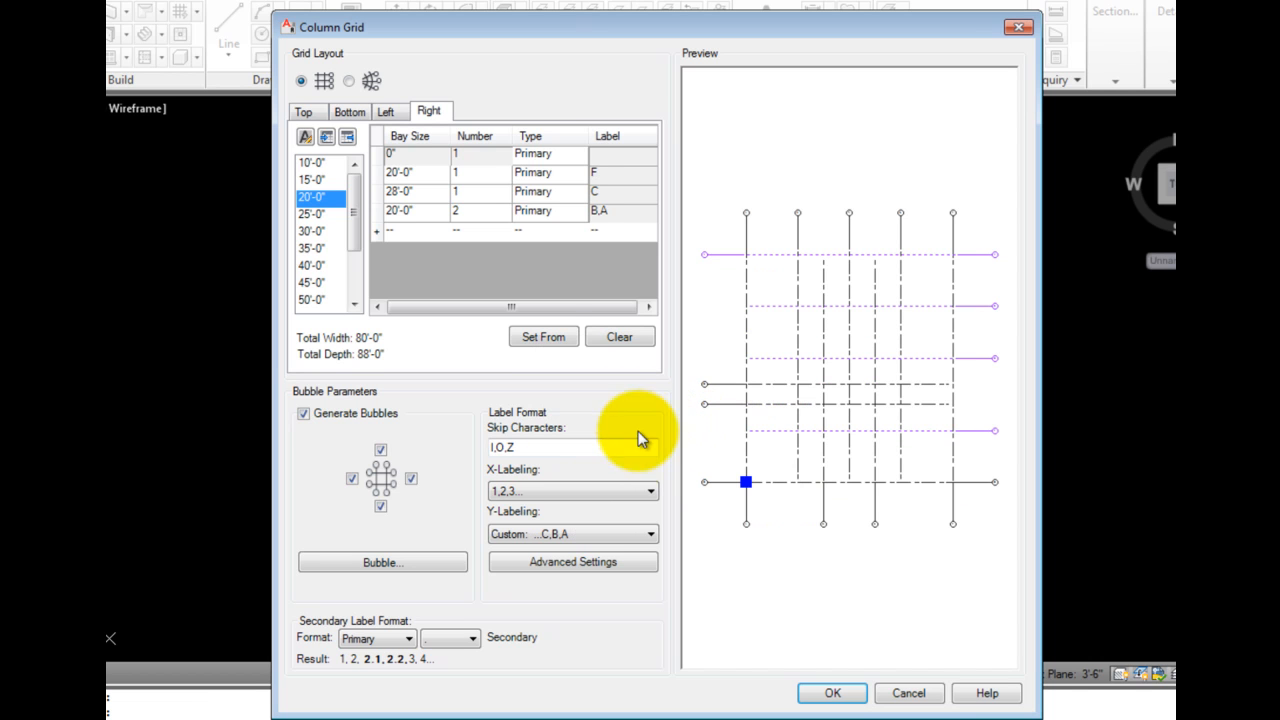
# Enter a 25 ft Grid End Space in Advanced Settings.
pyautogui.click(572, 562)
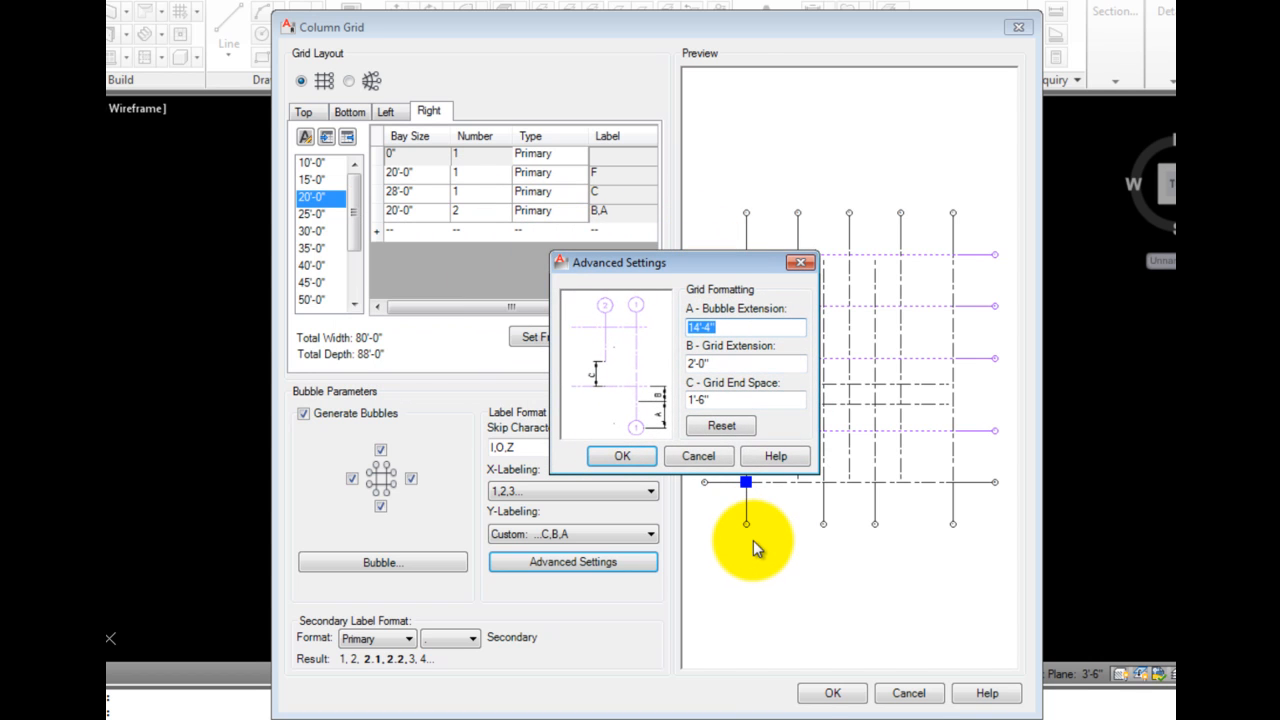
pyautogui.moveTo(744, 552)
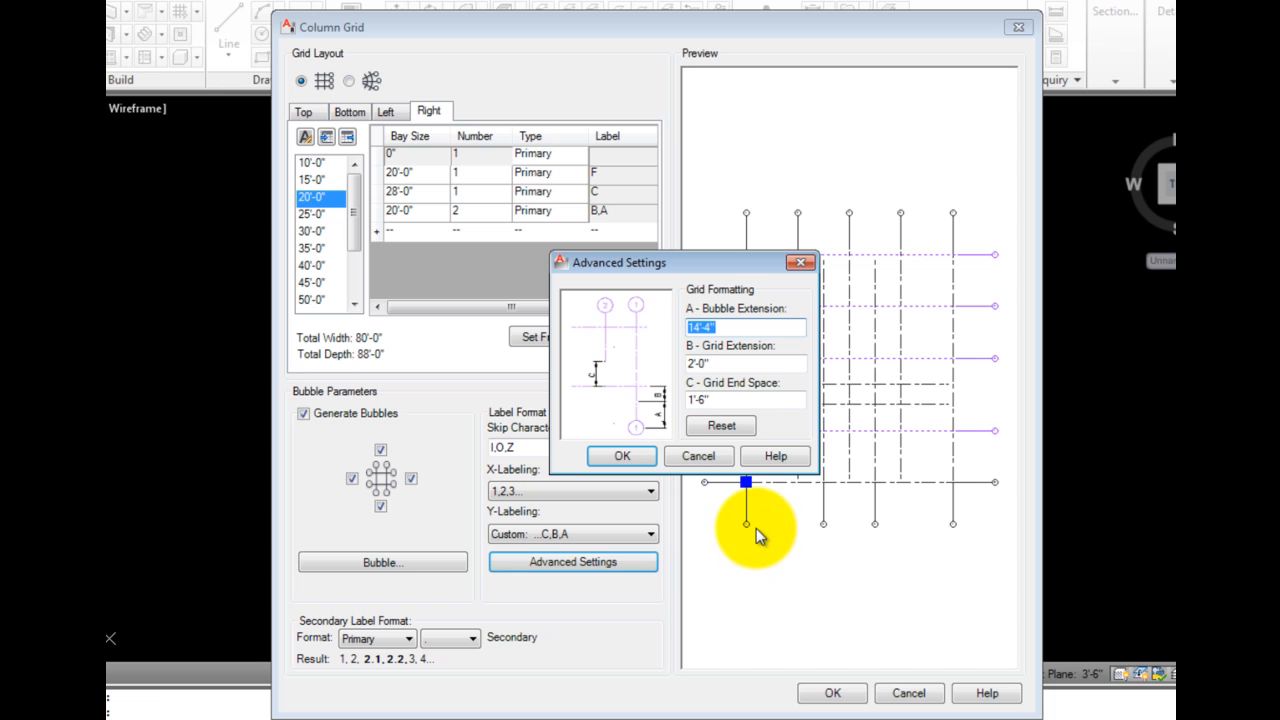
pyautogui.moveTo(816, 381)
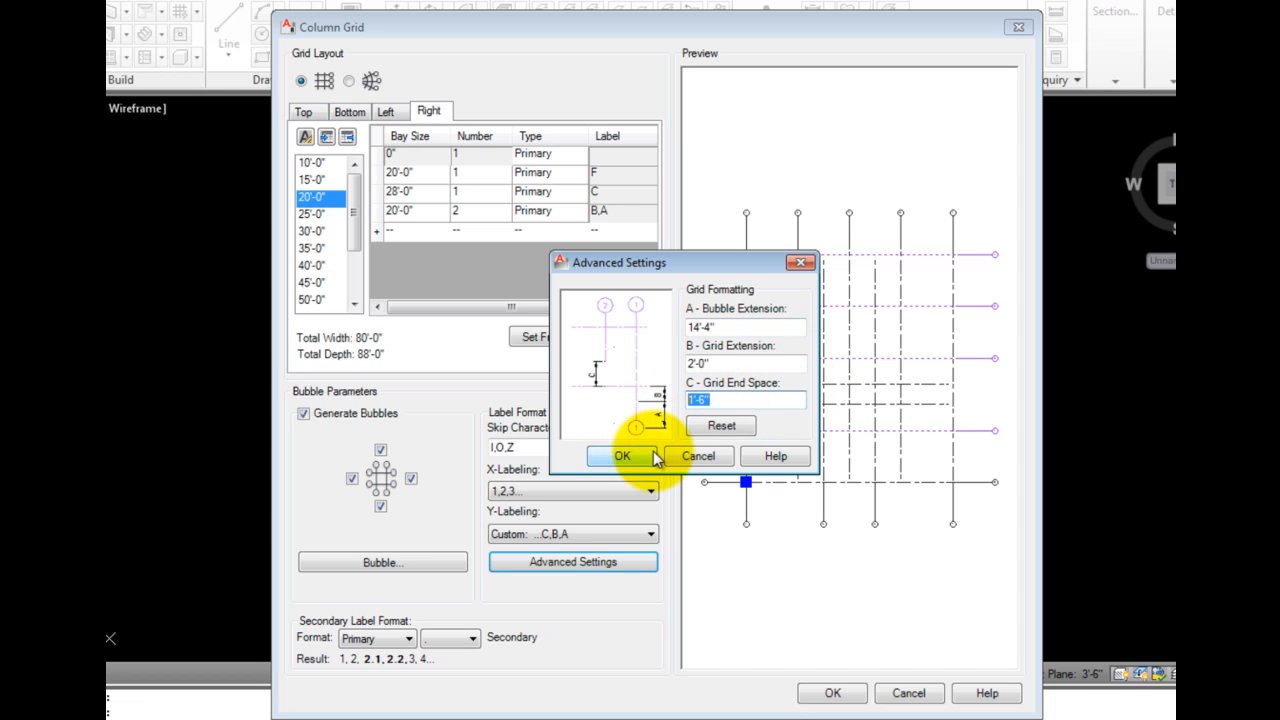
pyautogui.write('25')
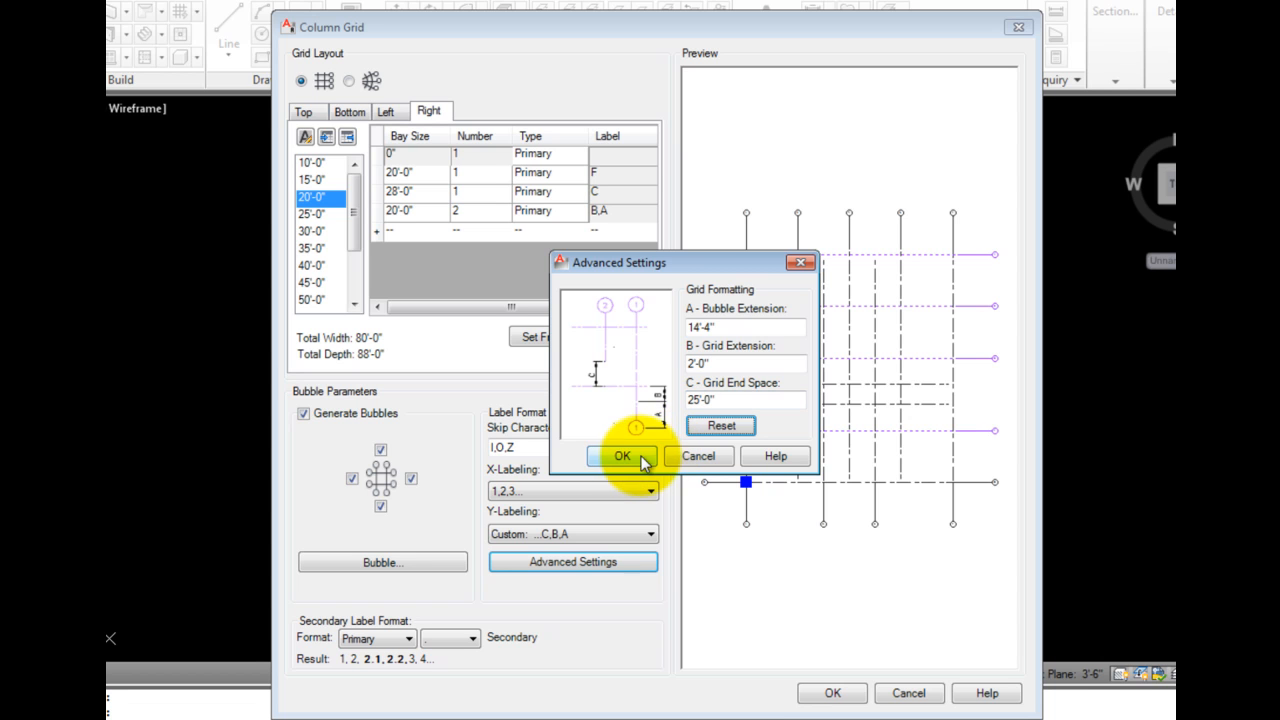
pyautogui.click(621, 455)
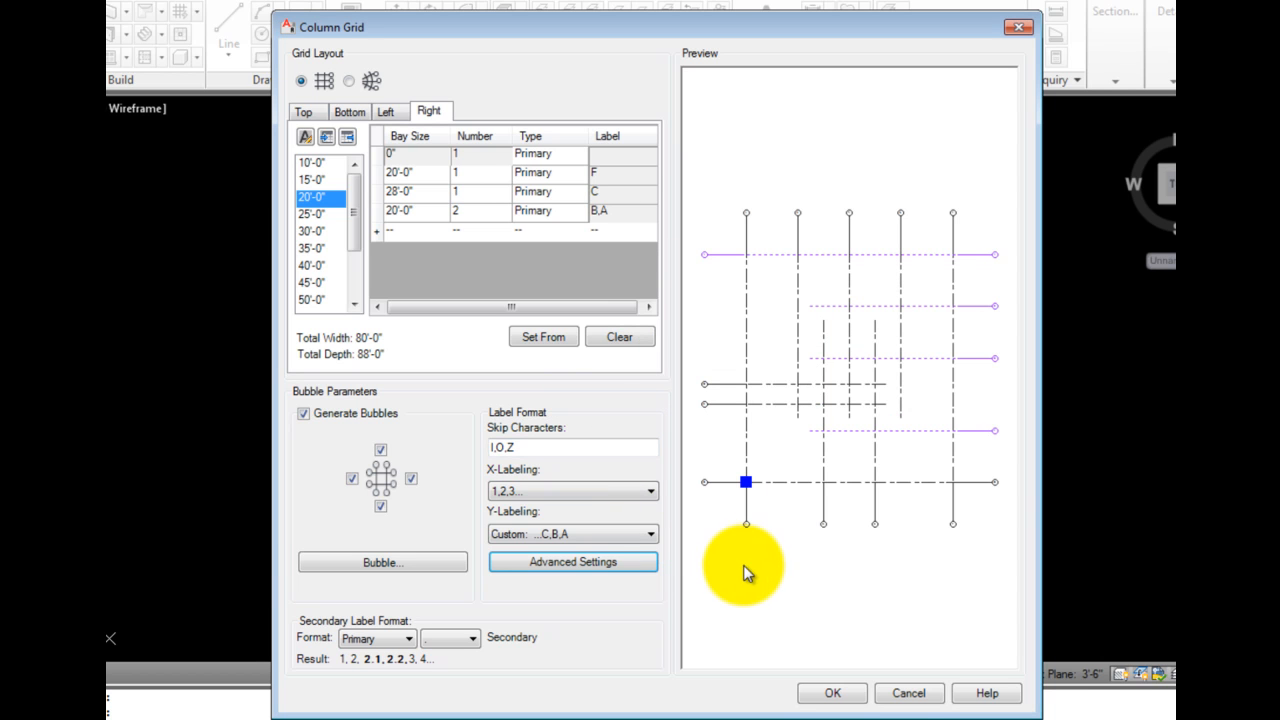
pyautogui.click(382, 562)
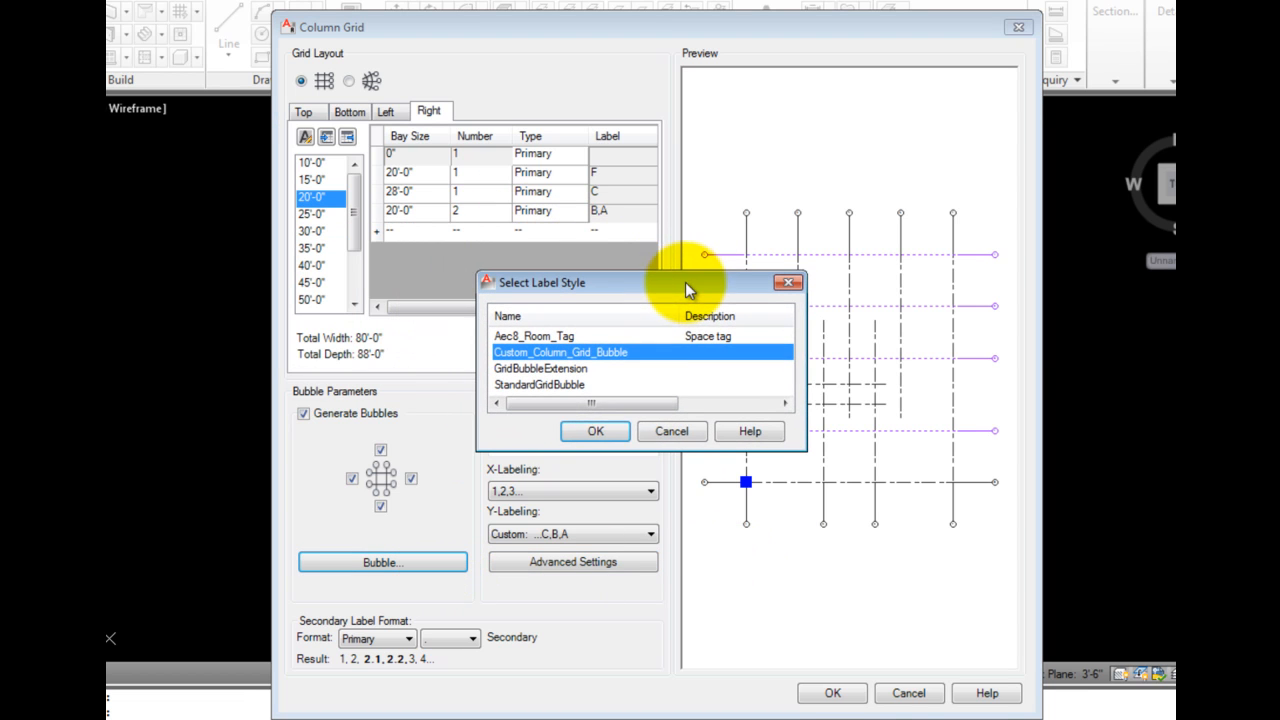
pyautogui.moveTo(625, 425)
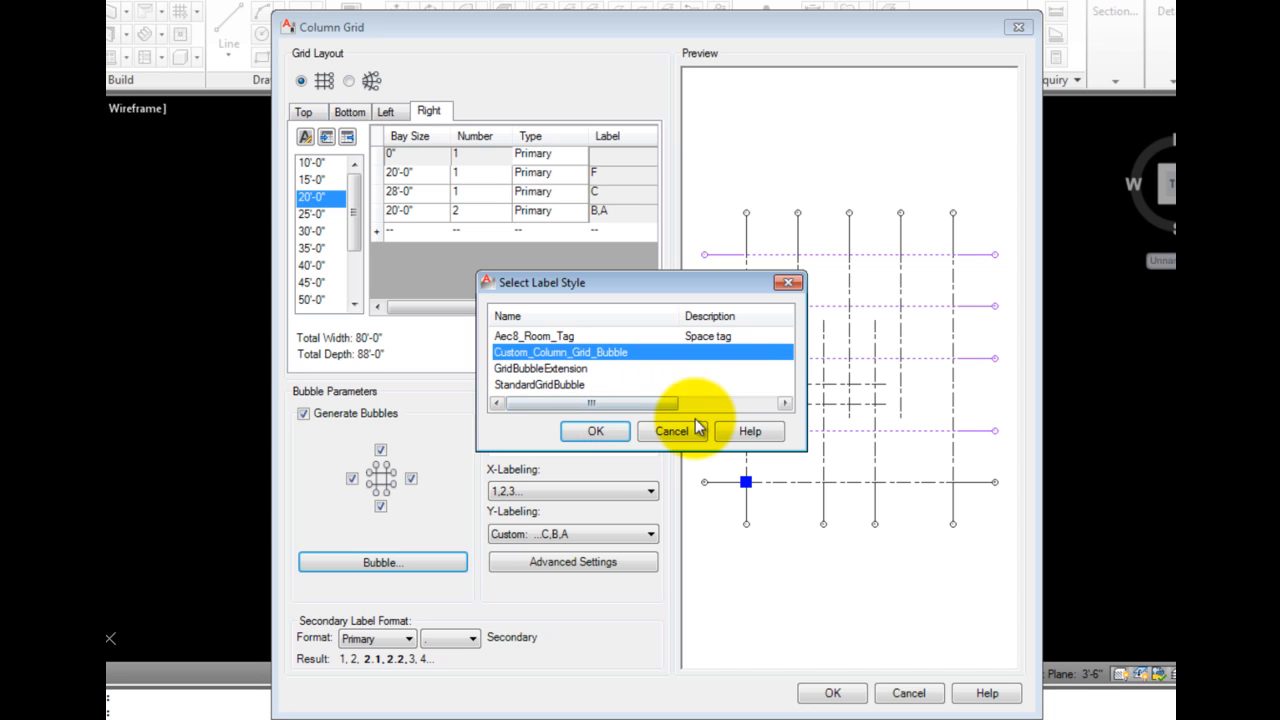
pyautogui.click(671, 431)
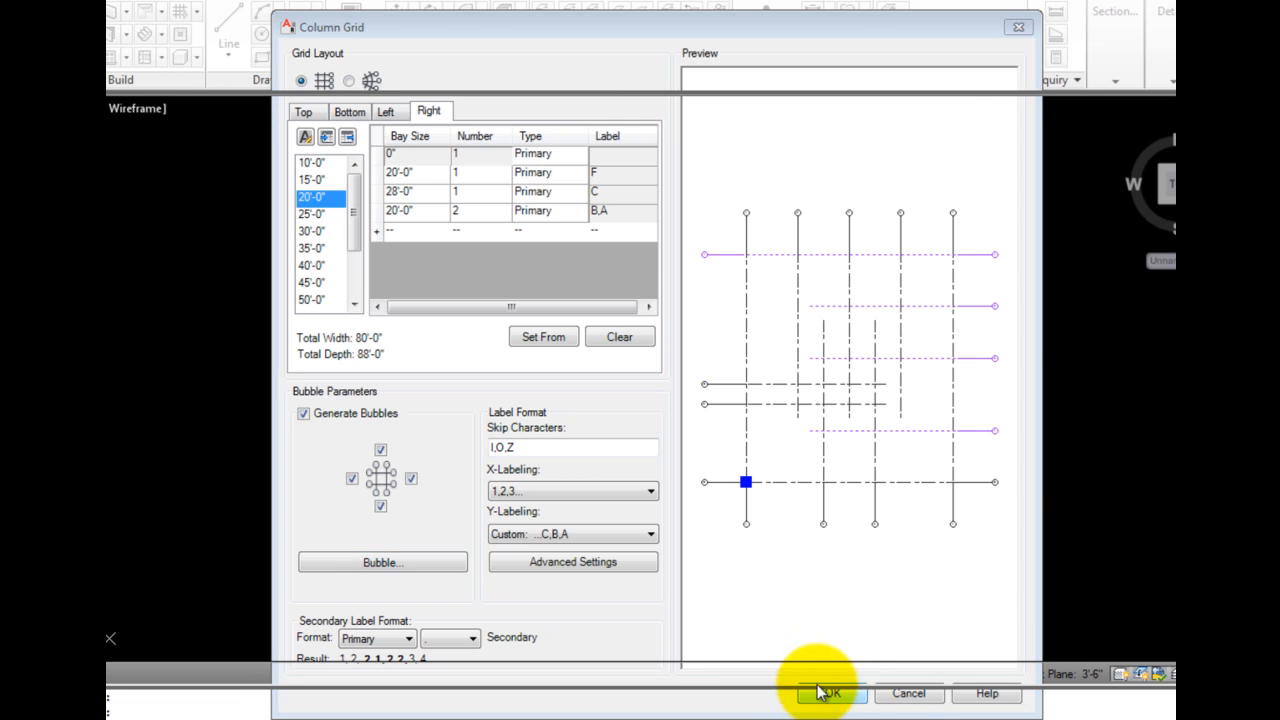
# Accept the column grid settings and pick its insertion point in the drawing.
pyautogui.click(830, 692)
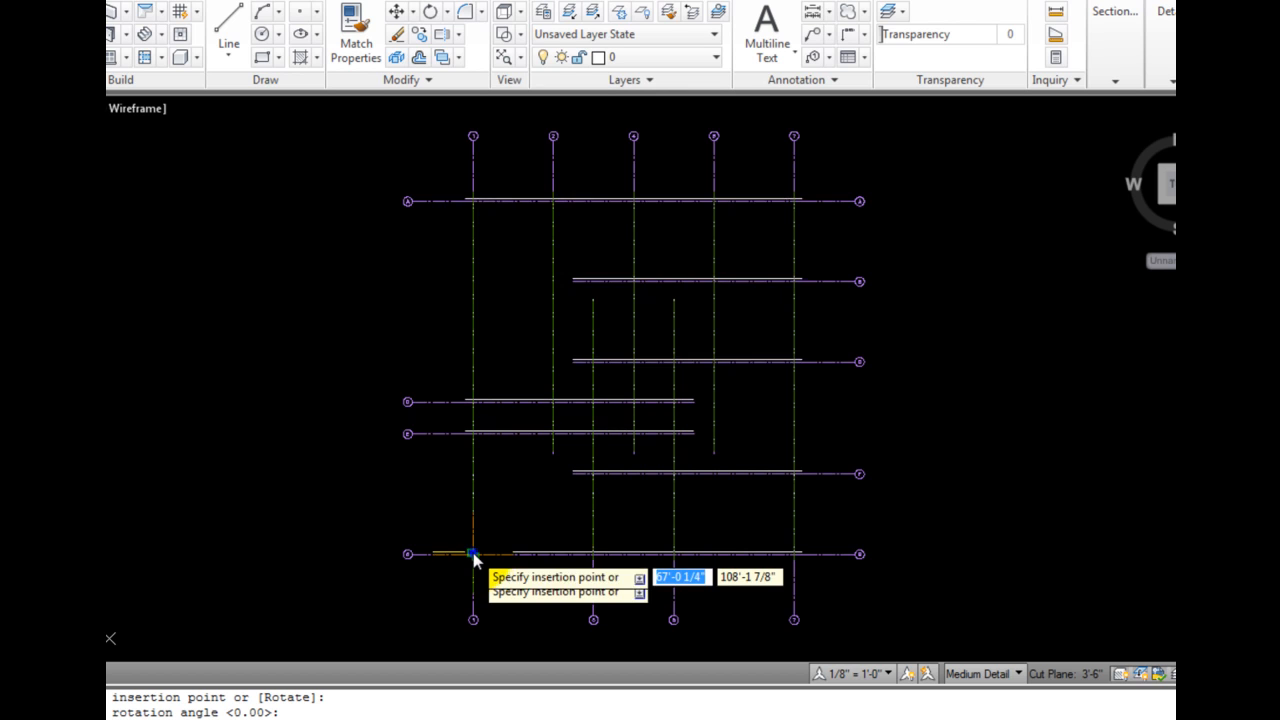
pyautogui.click(470, 553)
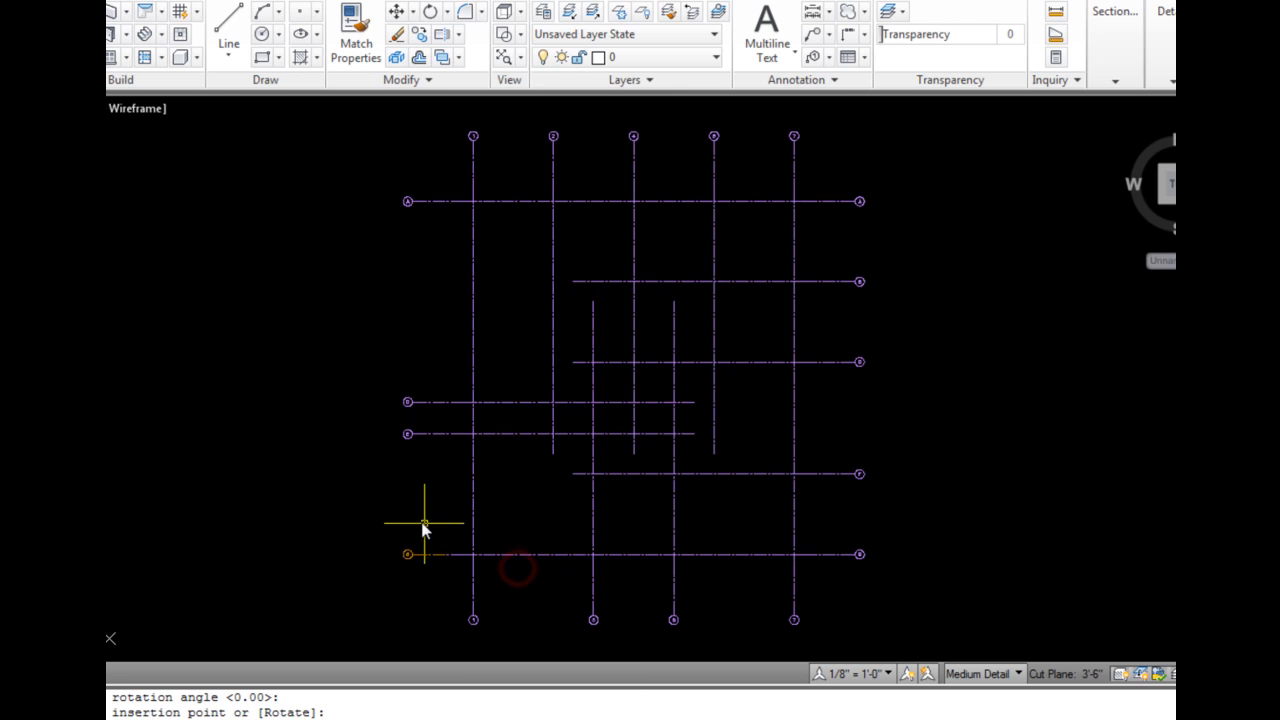